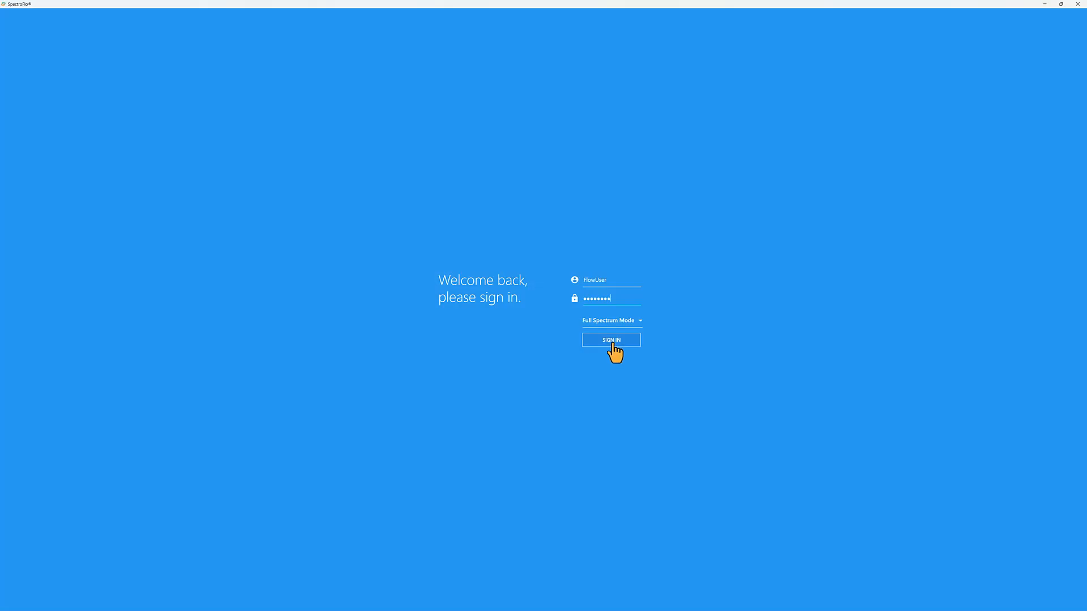
# Step: Sign in, enter Acquisition and open the Mouse Spleen Multiple AF experiment from My Experiments
pyautogui.click(610, 340)
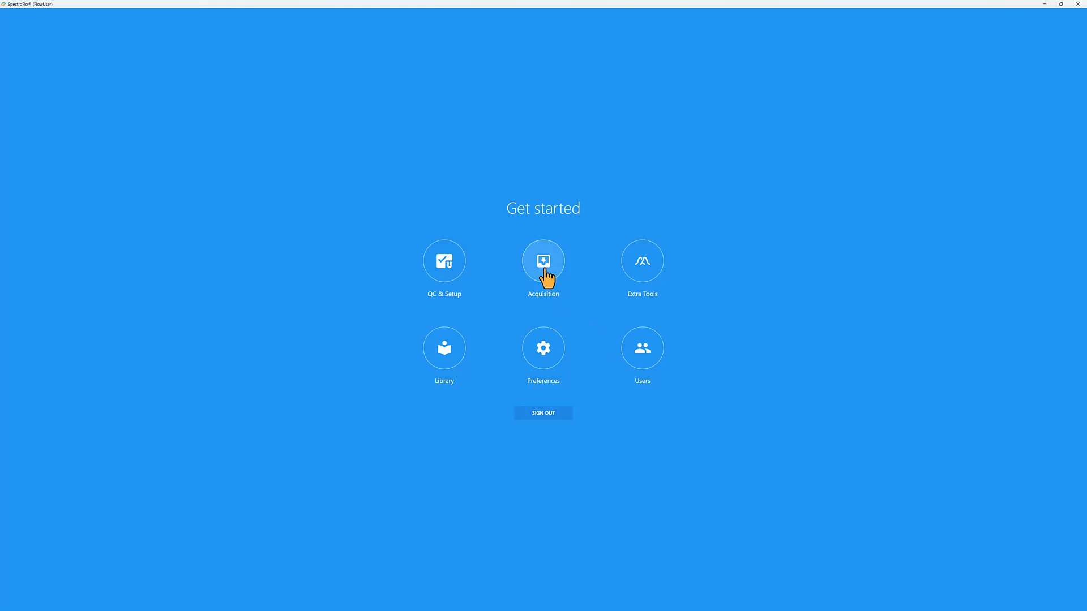
pyautogui.click(542, 262)
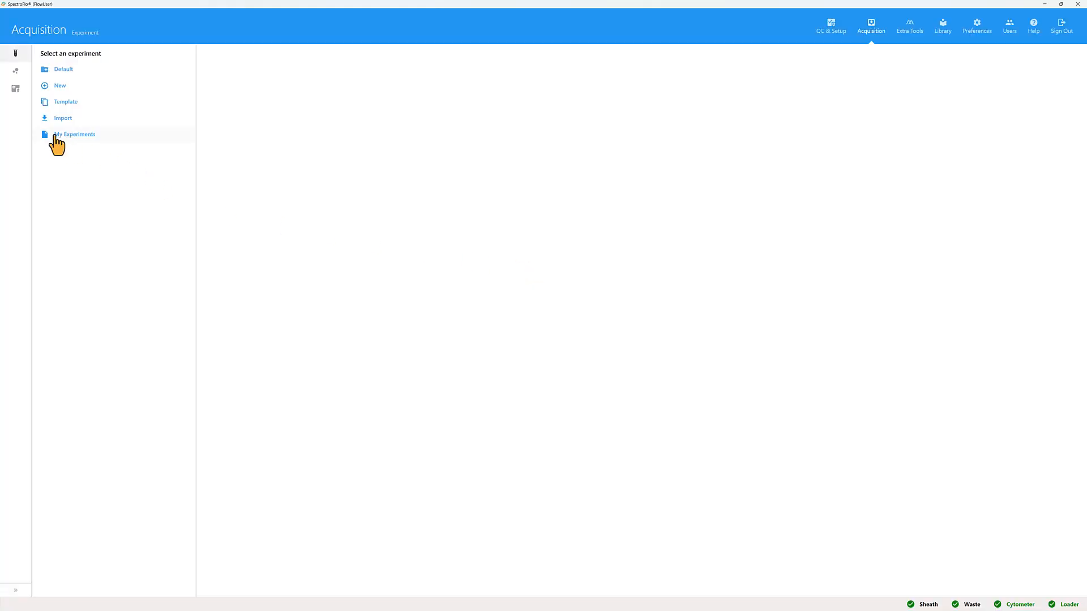
pyautogui.click(75, 134)
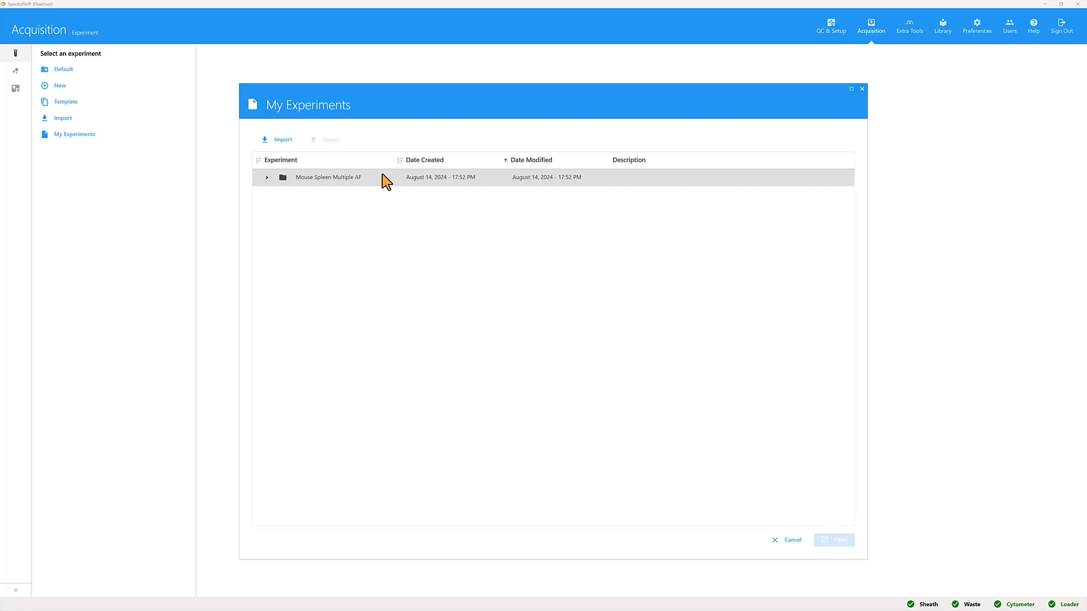
pyautogui.click(328, 176)
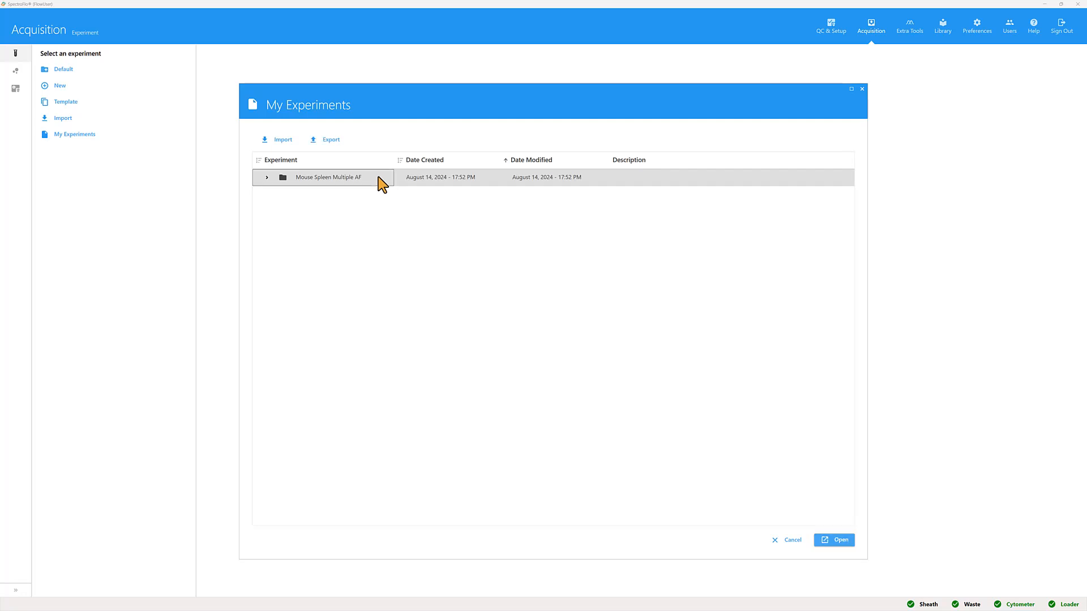
pyautogui.click(788, 541)
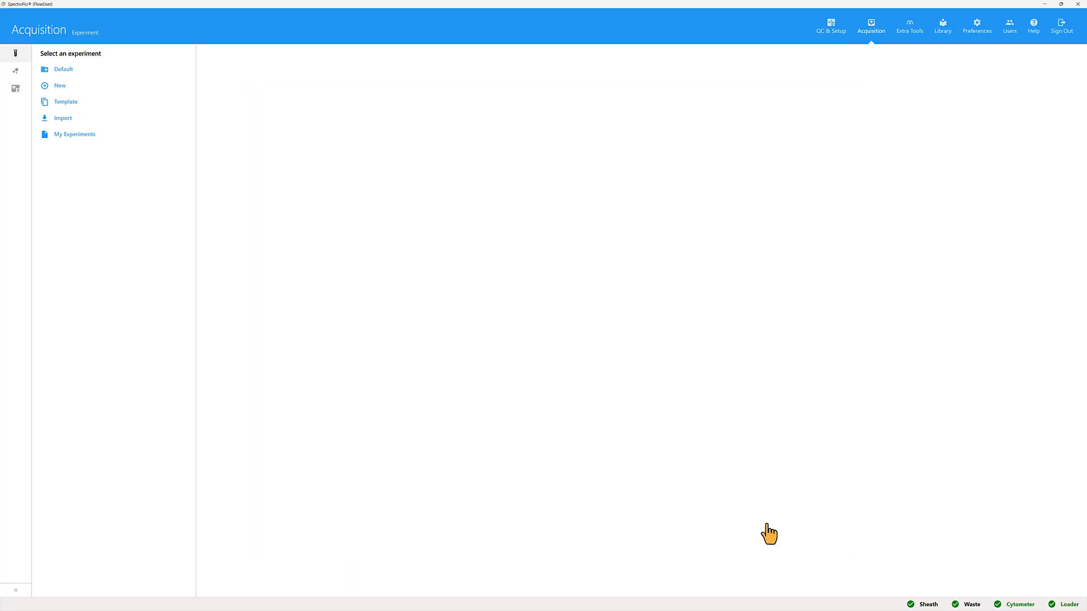
# Step: Select the Unstained (Cells) tube in the Reference Group once the experiment loads
pyautogui.click(64, 69)
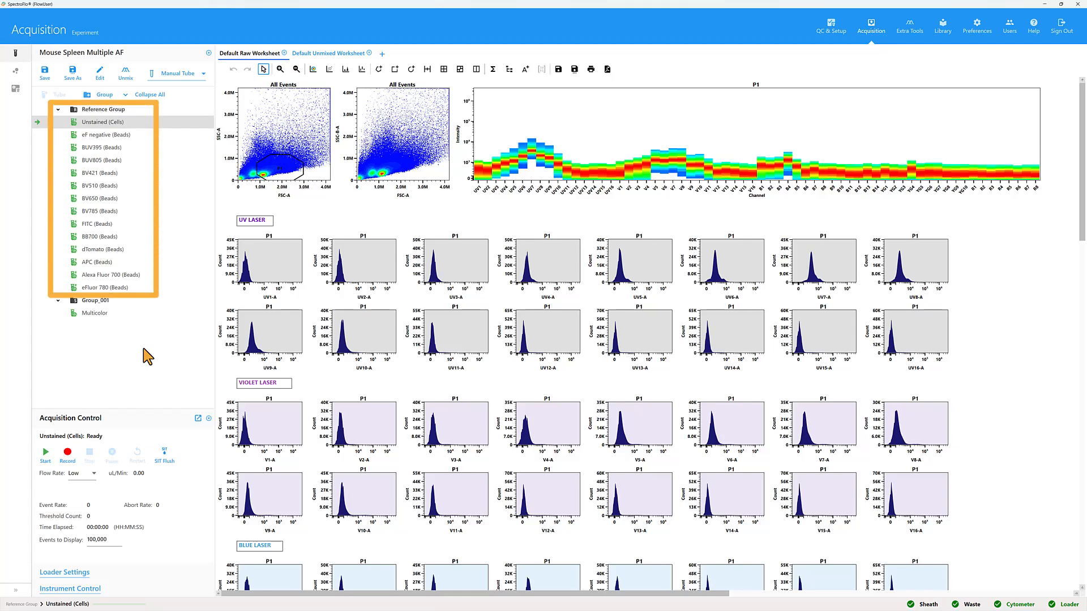
pyautogui.click(102, 121)
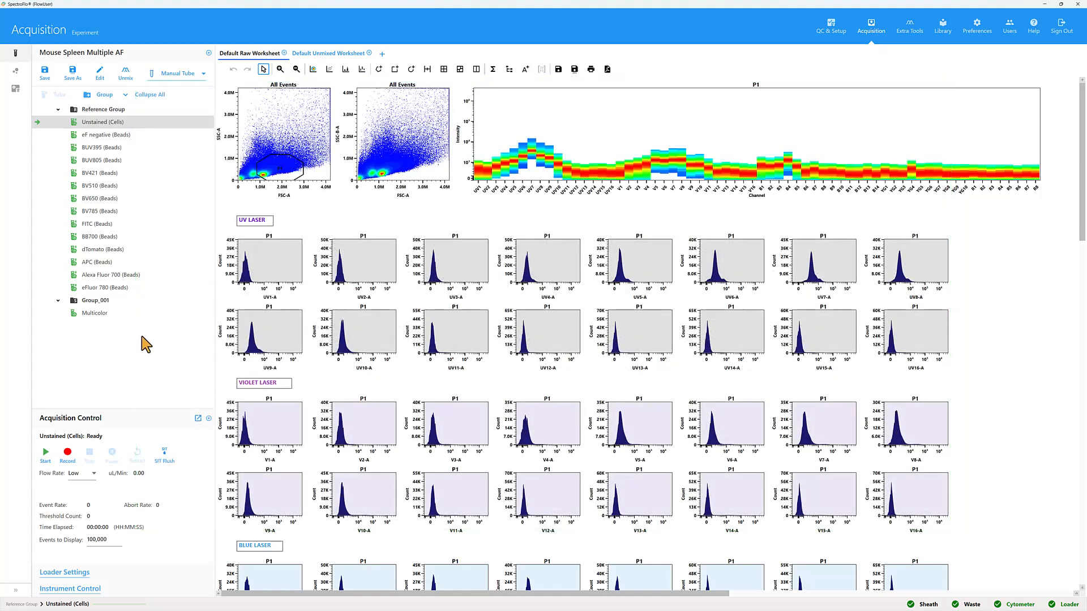
pyautogui.click(102, 122)
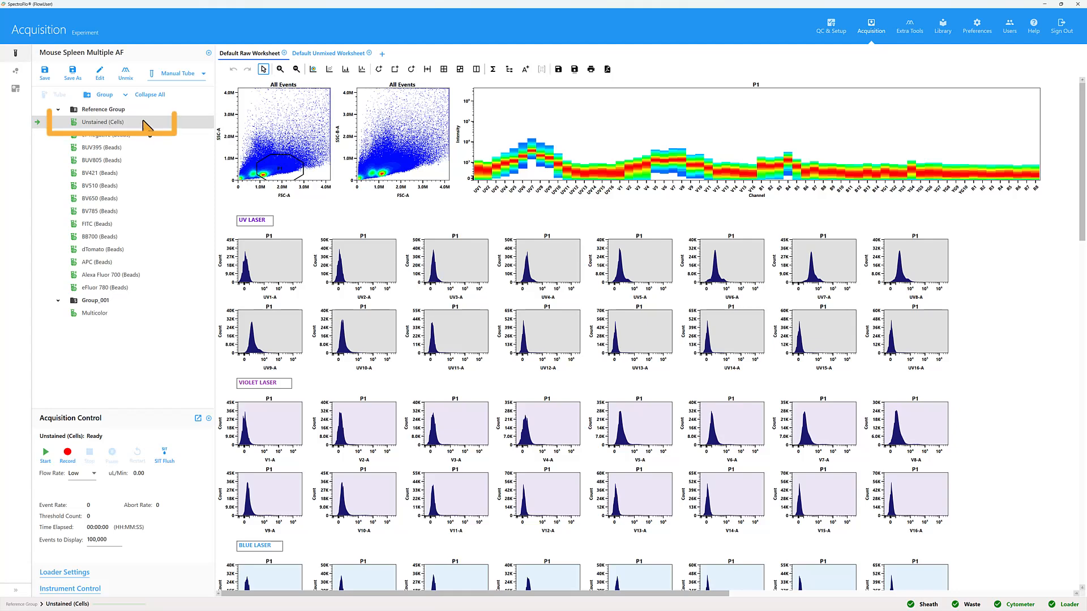
# Step: Launch the Autofluorescence (AF) Explorer from the Unstained (Cells) tube's context menu
pyautogui.rightClick(105, 122)
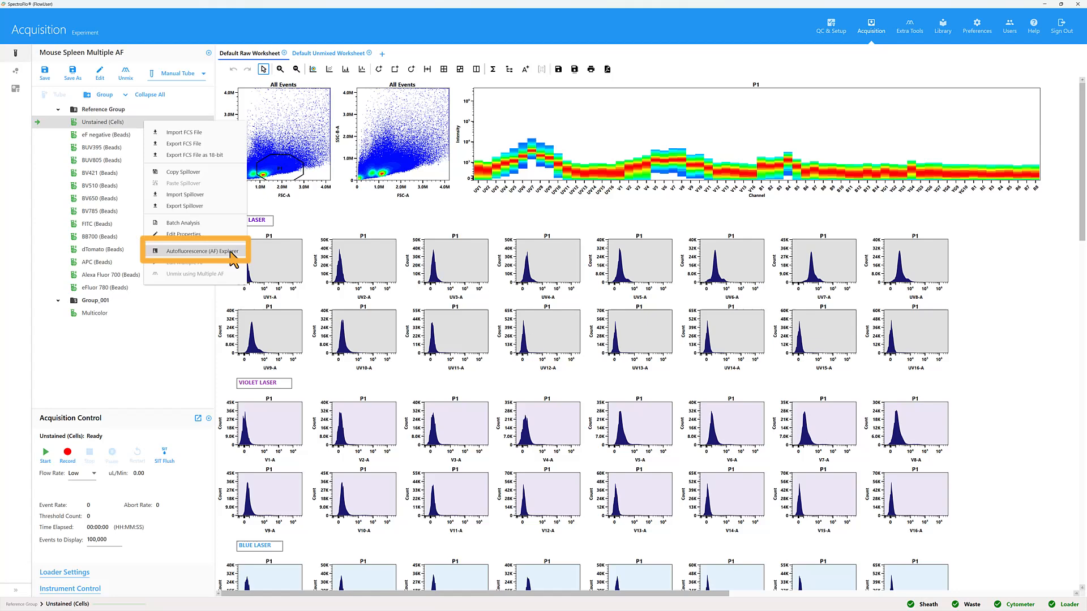
pyautogui.click(199, 250)
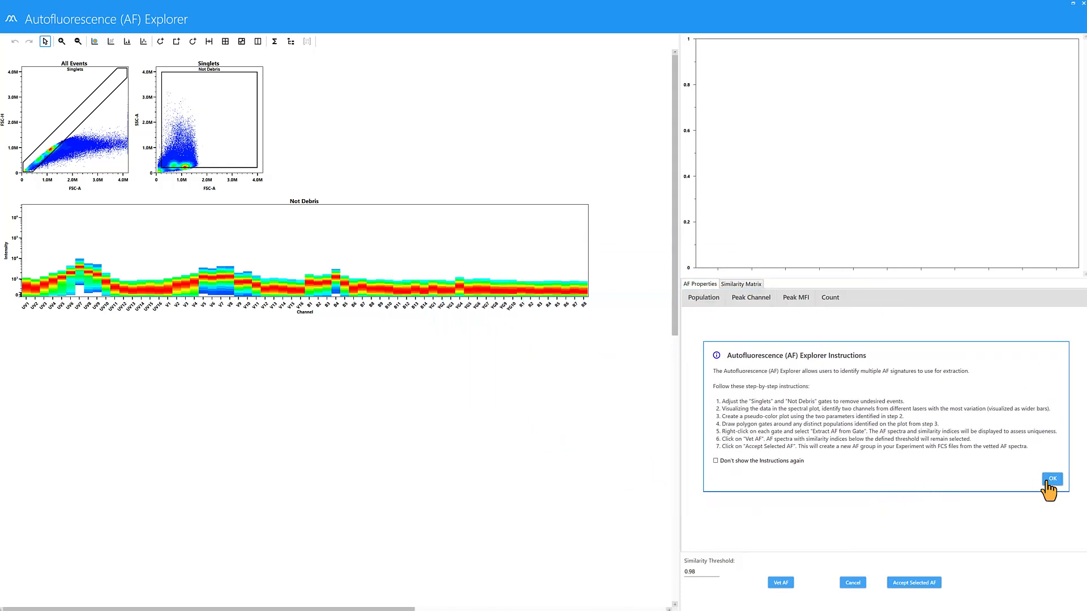
# Step: Dismiss the AF Explorer instructions and resize the Not Debris gate to exclude debris
pyautogui.click(1052, 479)
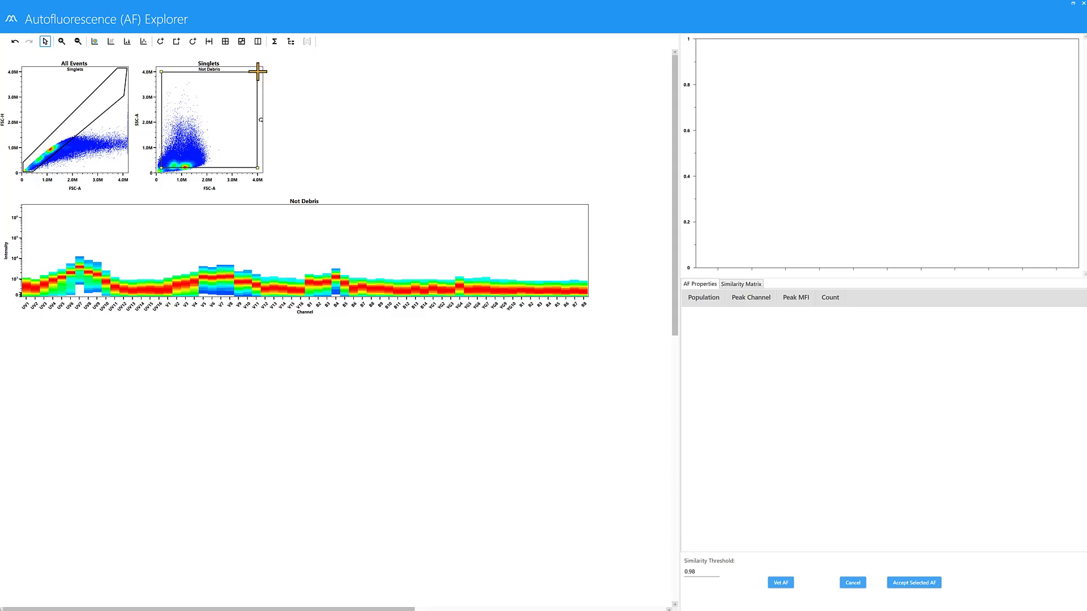
pyautogui.moveTo(257, 69); pyautogui.dragTo(236, 104)
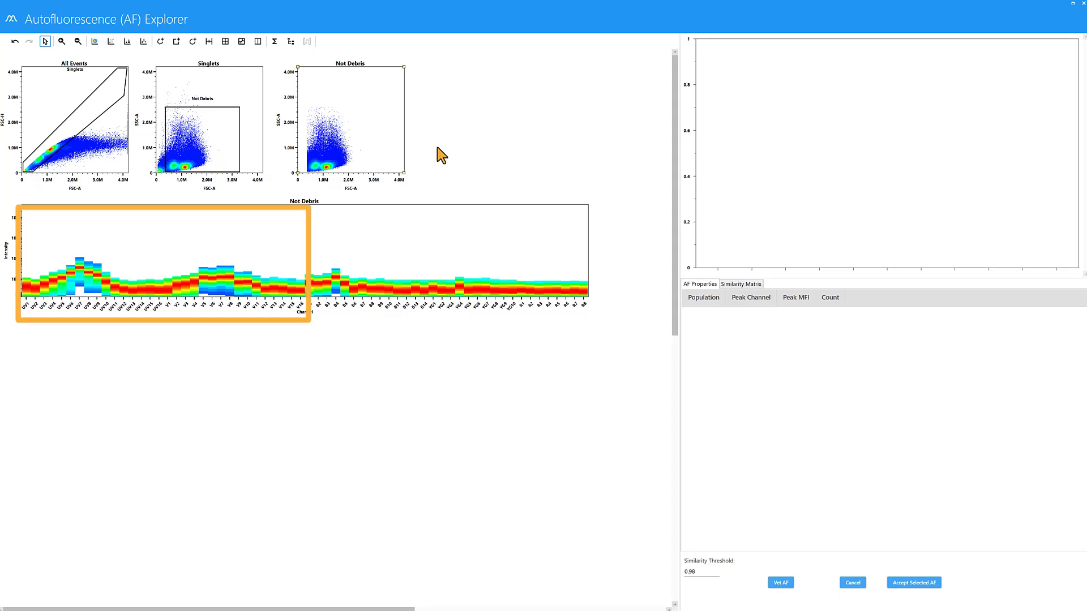
# Step: Set V7-A as the Not Debris plot's x-axis and bring up its Plot Properties
pyautogui.moveTo(159, 252); pyautogui.dragTo(380, 252)
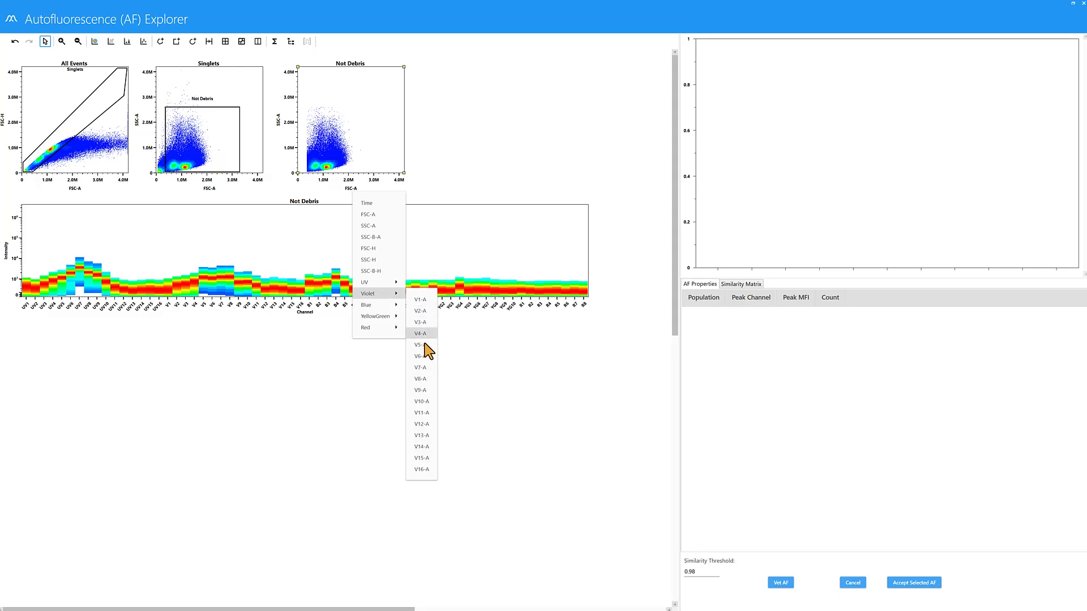
pyautogui.click(419, 367)
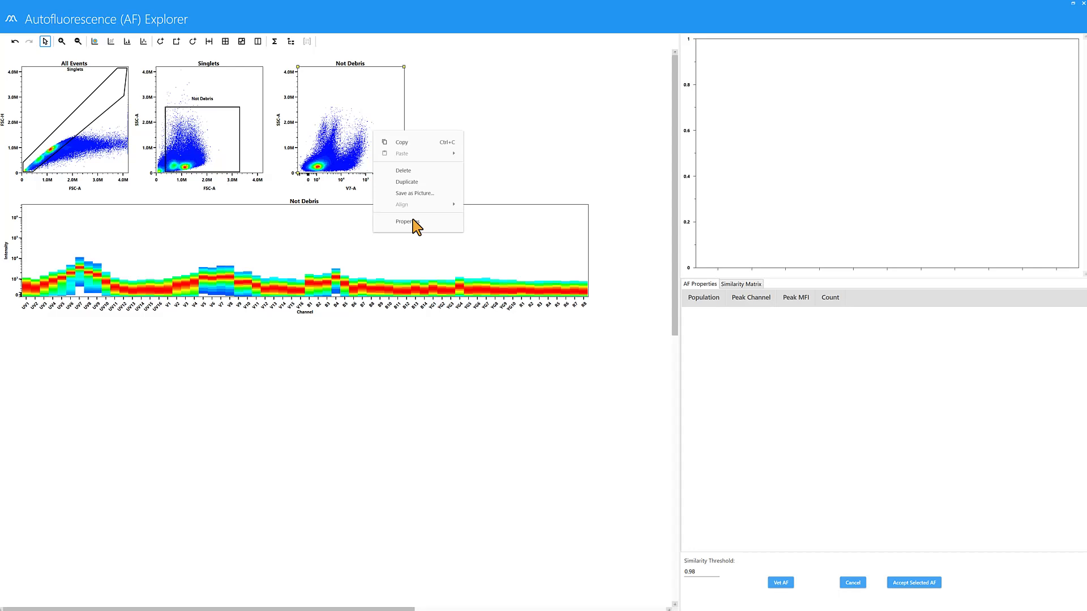
pyautogui.click(405, 222)
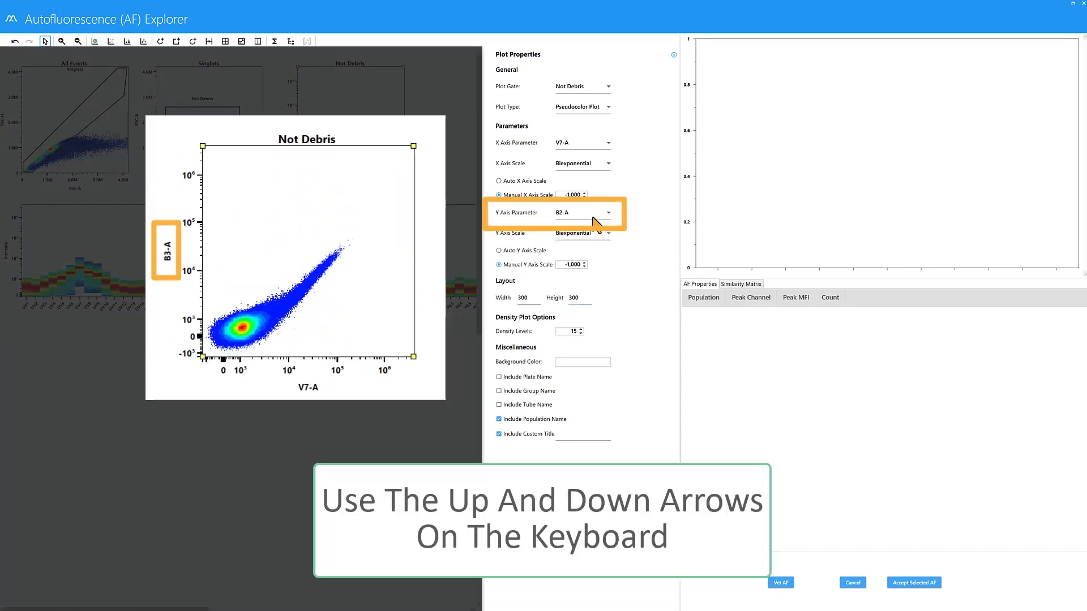
# Step: Step the y-axis parameter down through detector channels toward YG4-A
pyautogui.press('down')
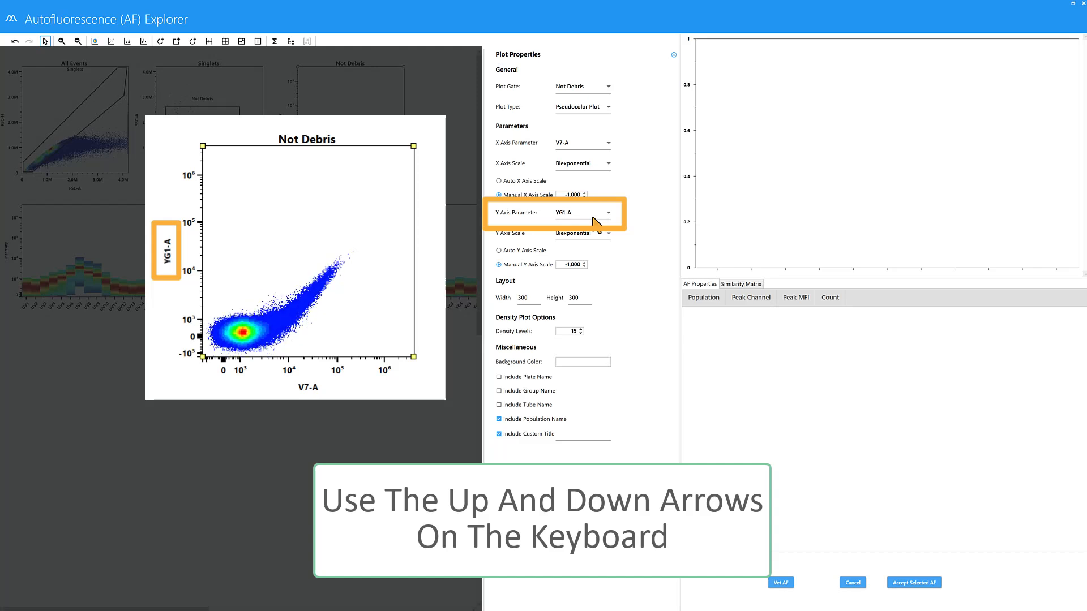
pyautogui.press('down')
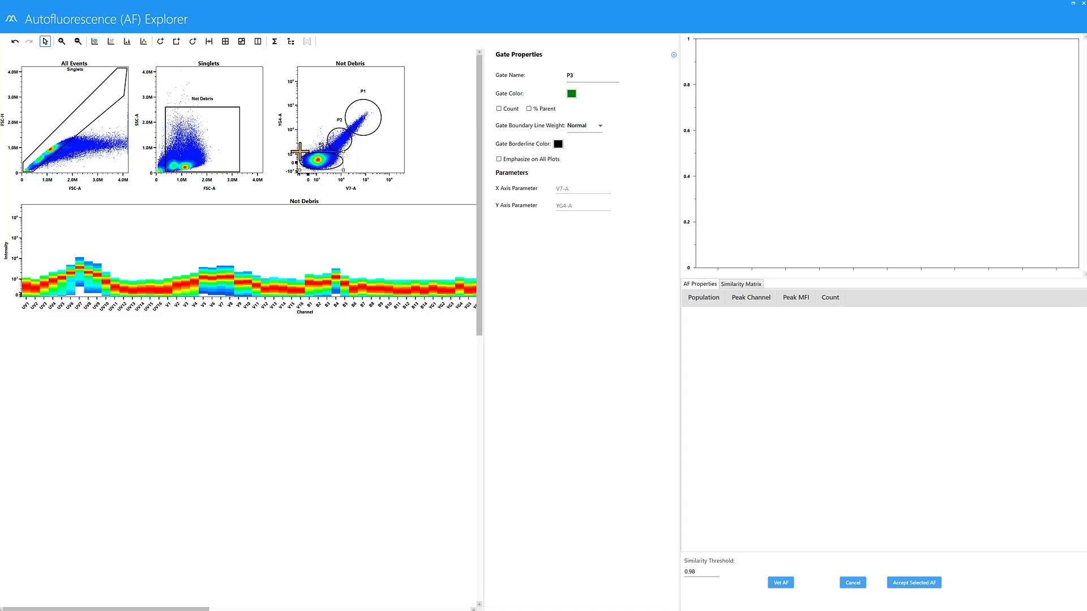
# Step: Select gate P1 on the V7-A versus YG4-A plot
pyautogui.click(347, 121)
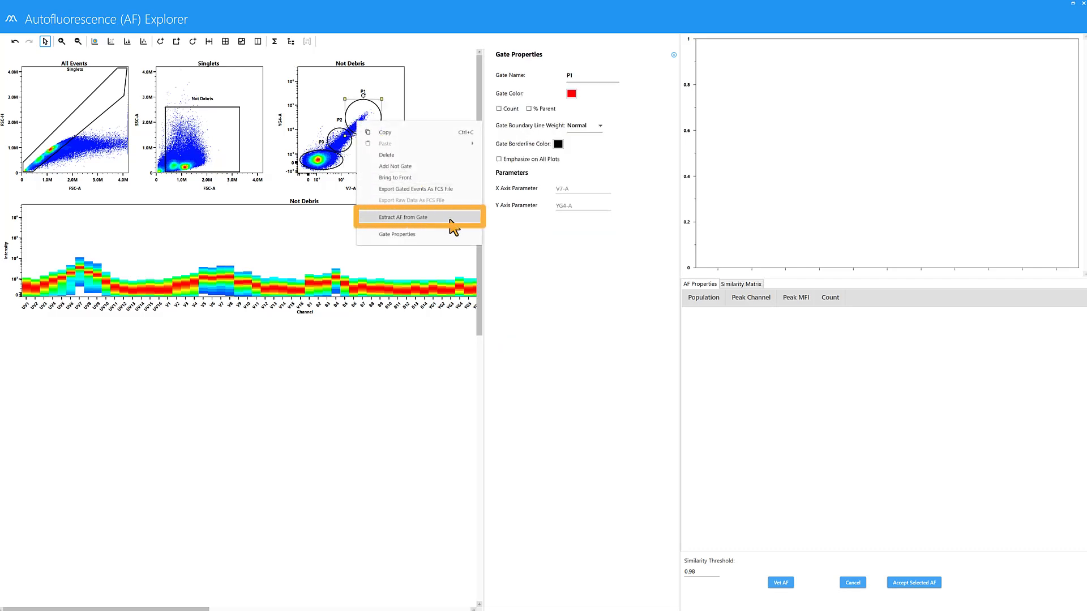
# Step: Extract AF spectra from gates P1, P2 and P3 via Extract AF from Gate
pyautogui.click(402, 218)
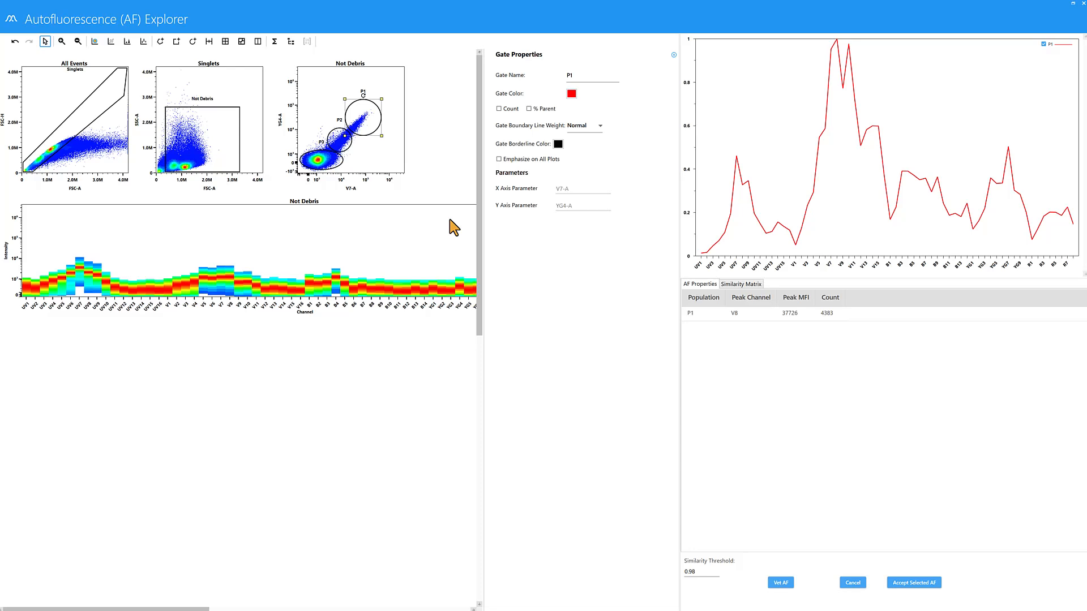
pyautogui.moveTo(414, 199)
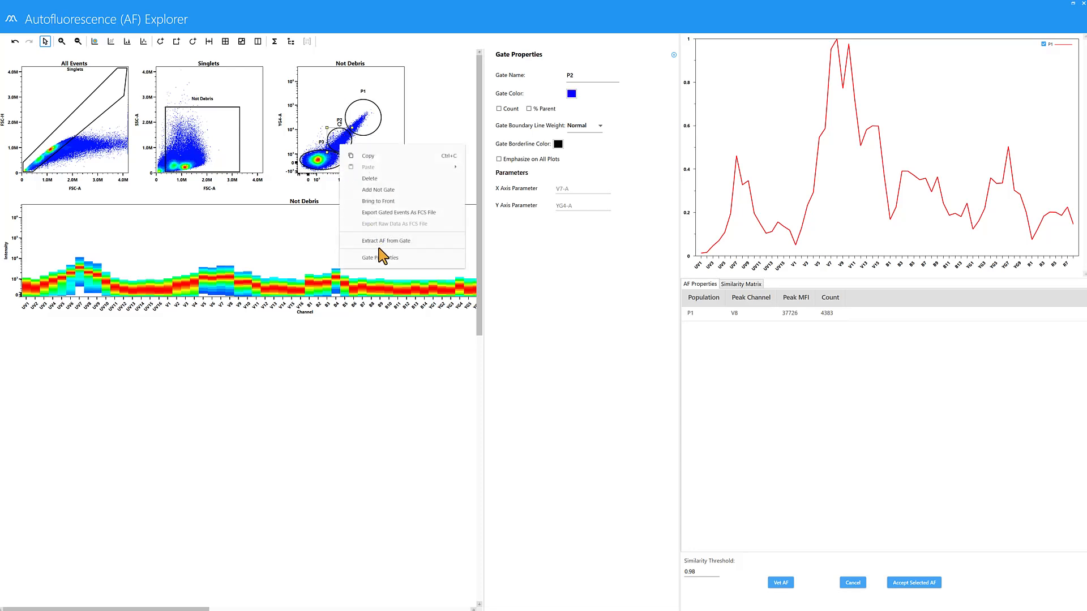
pyautogui.click(385, 240)
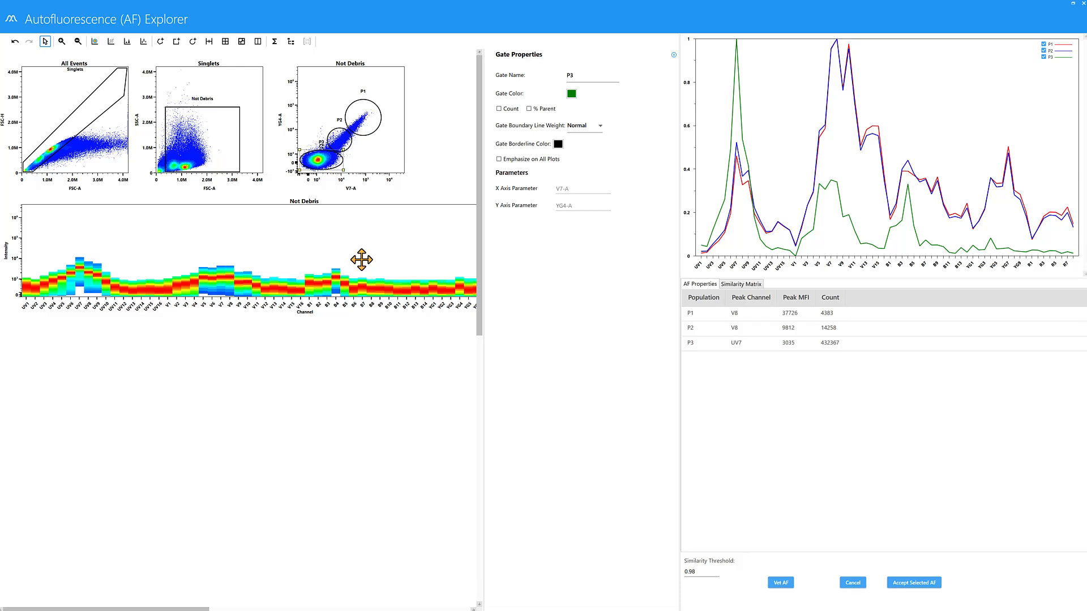
pyautogui.click(740, 284)
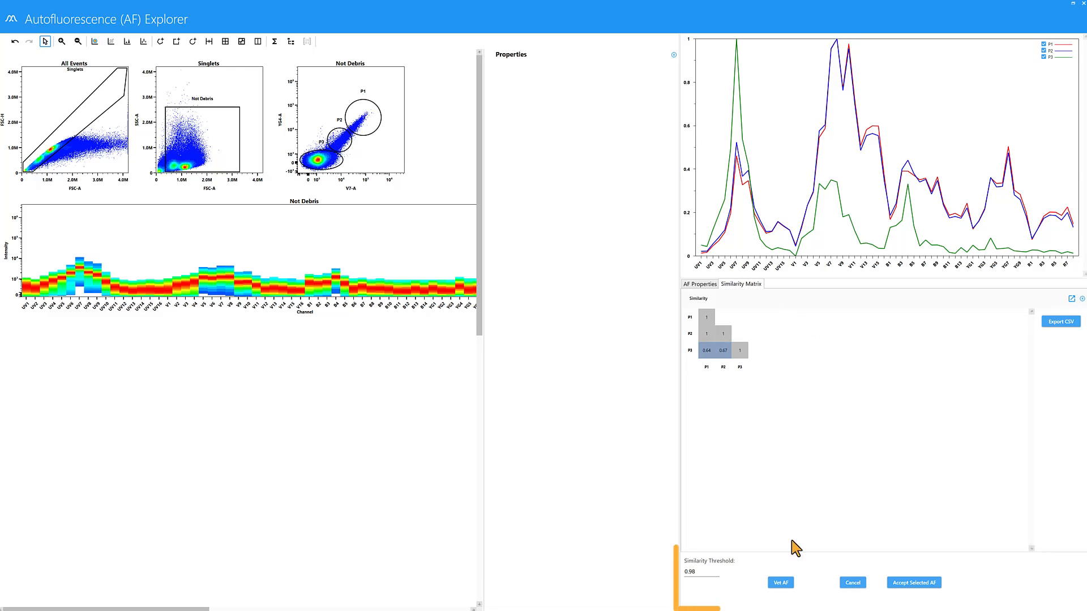
pyautogui.moveTo(779, 582)
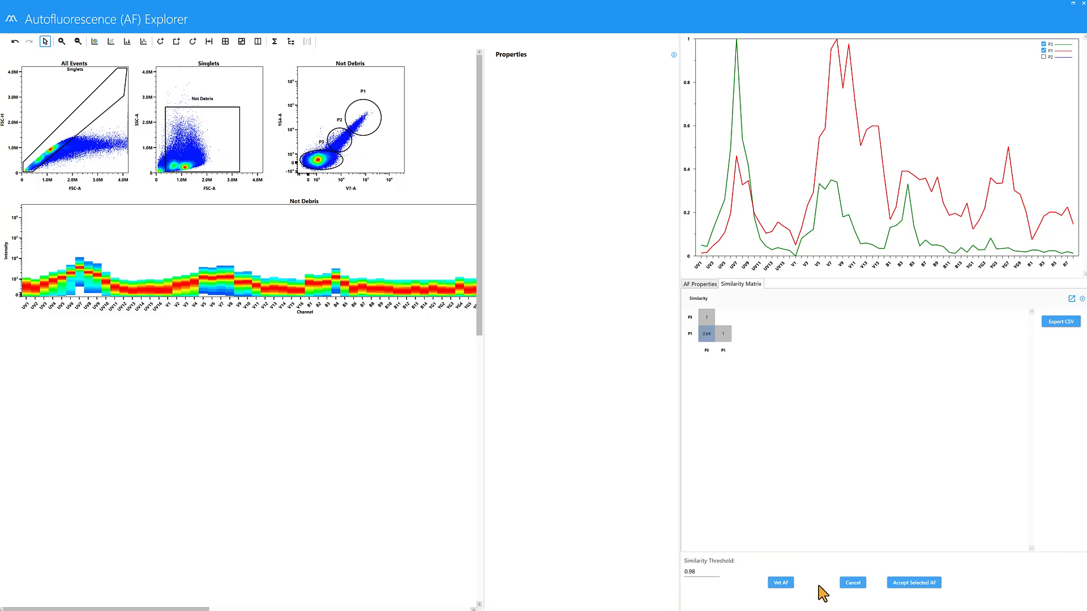
pyautogui.moveTo(1048, 88)
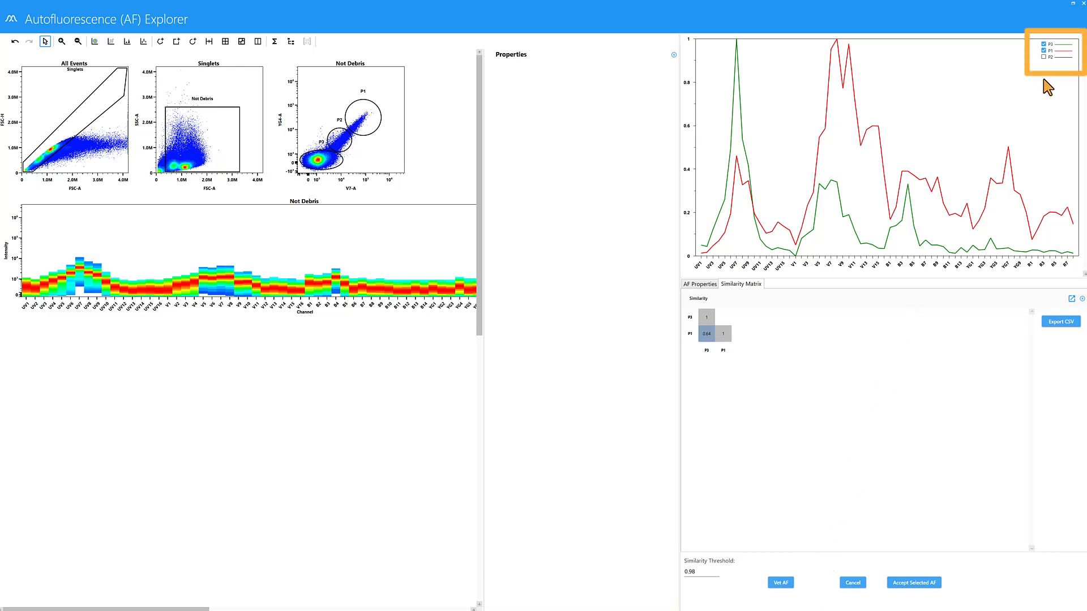
pyautogui.moveTo(1049, 72)
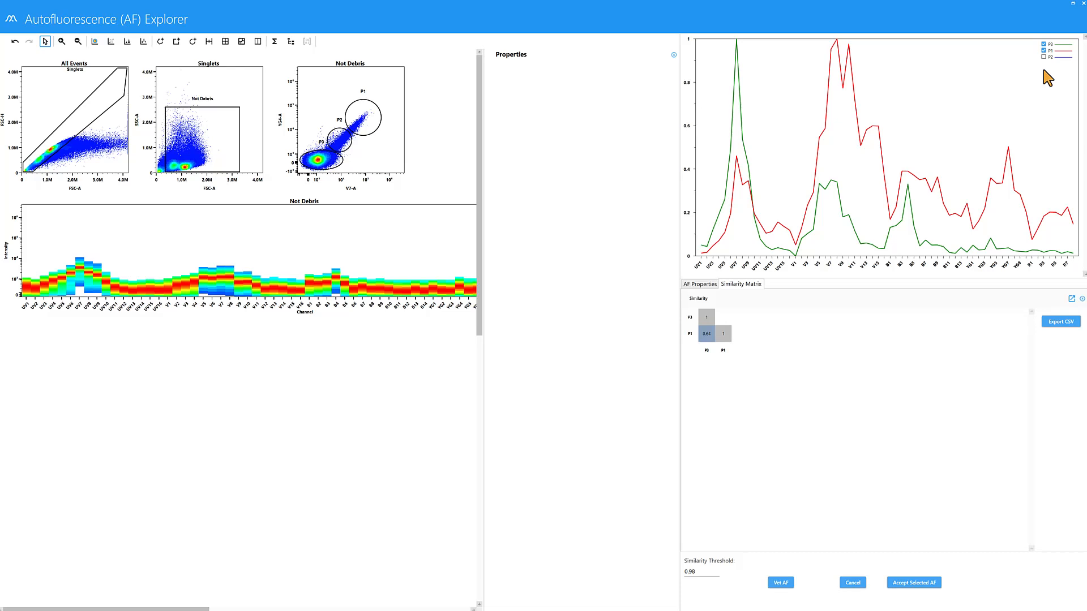
pyautogui.moveTo(914, 582)
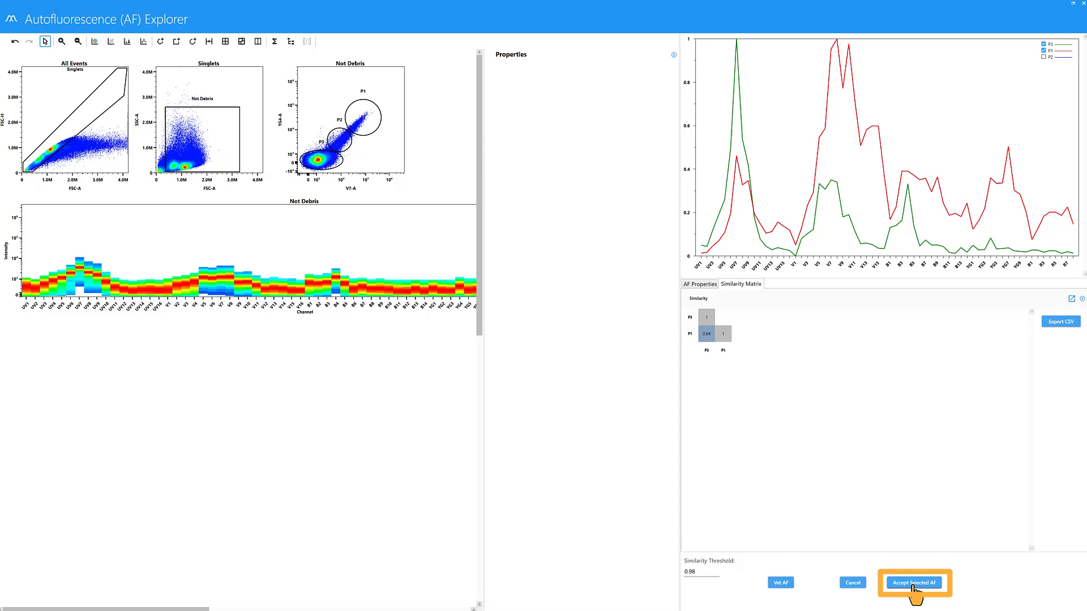
# Step: Accept the P3 and P1 signatures and bring up the new Multiple AF group's options
pyautogui.click(915, 582)
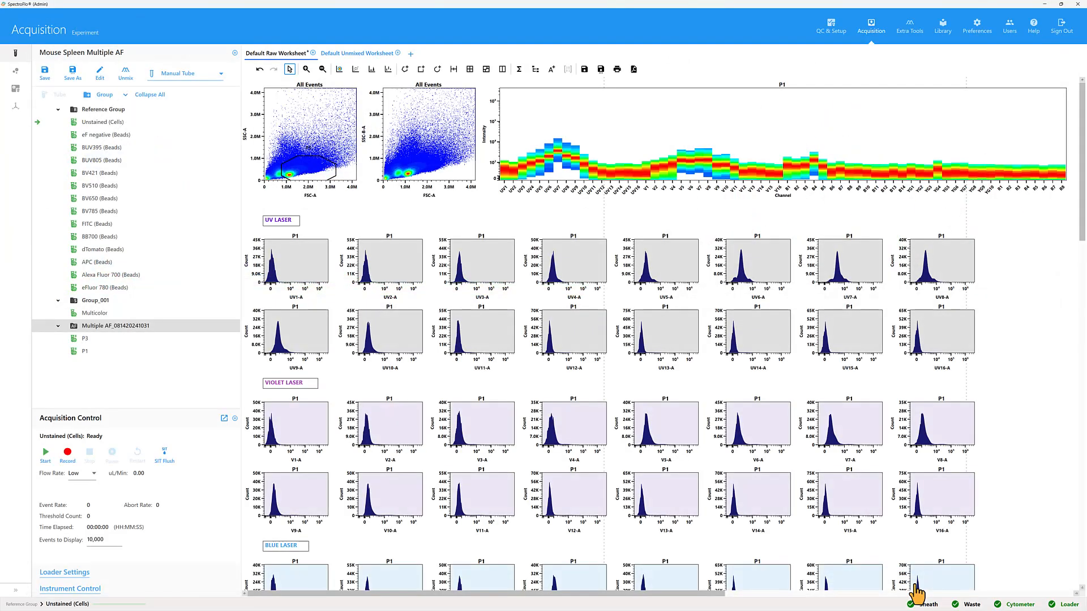
pyautogui.click(116, 327)
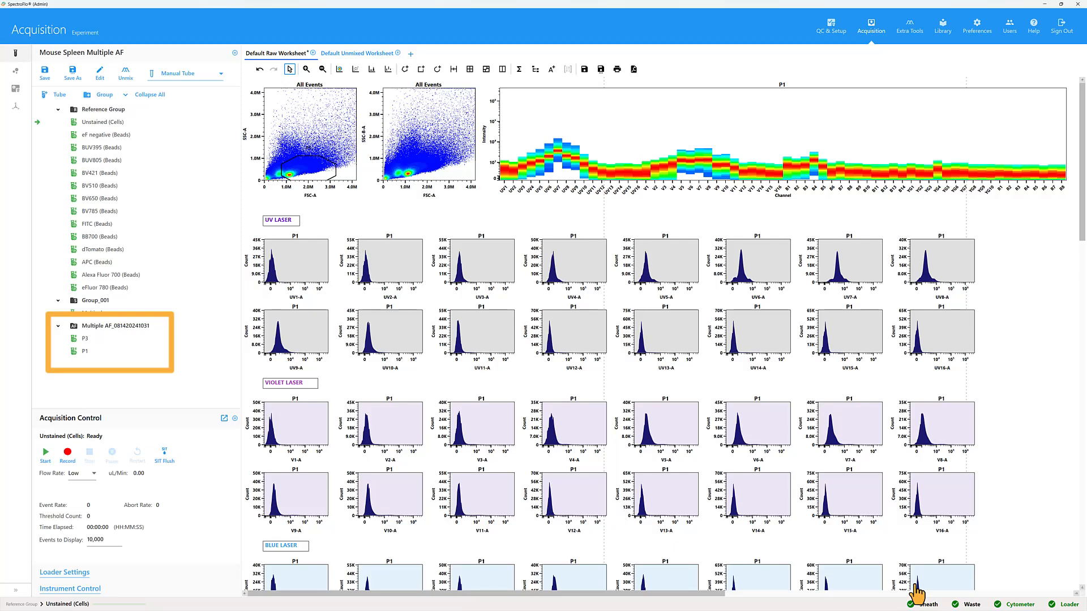
pyautogui.moveTo(296, 380)
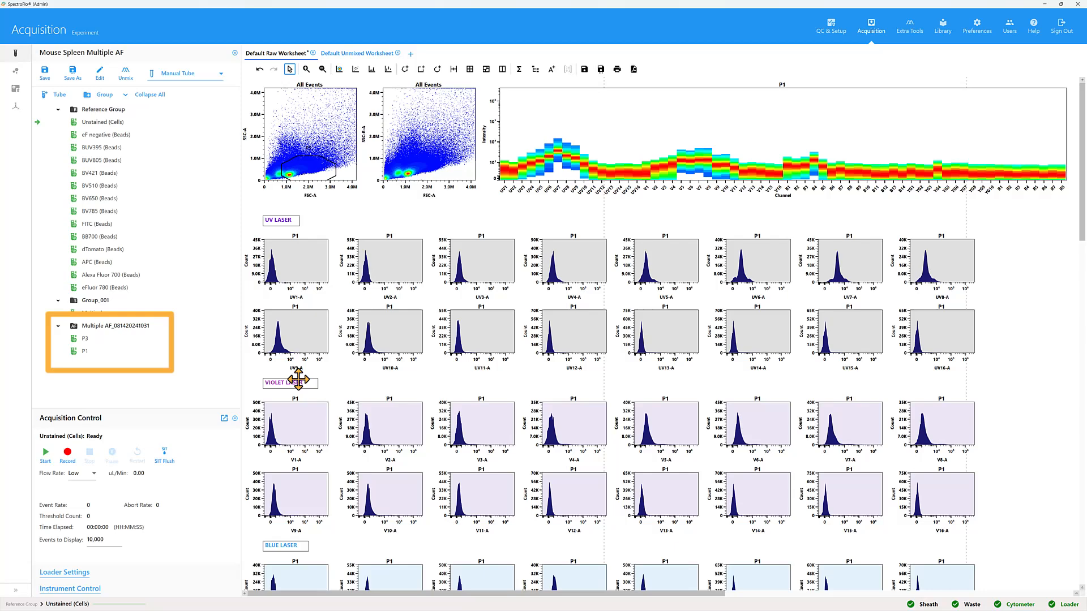
pyautogui.rightClick(118, 326)
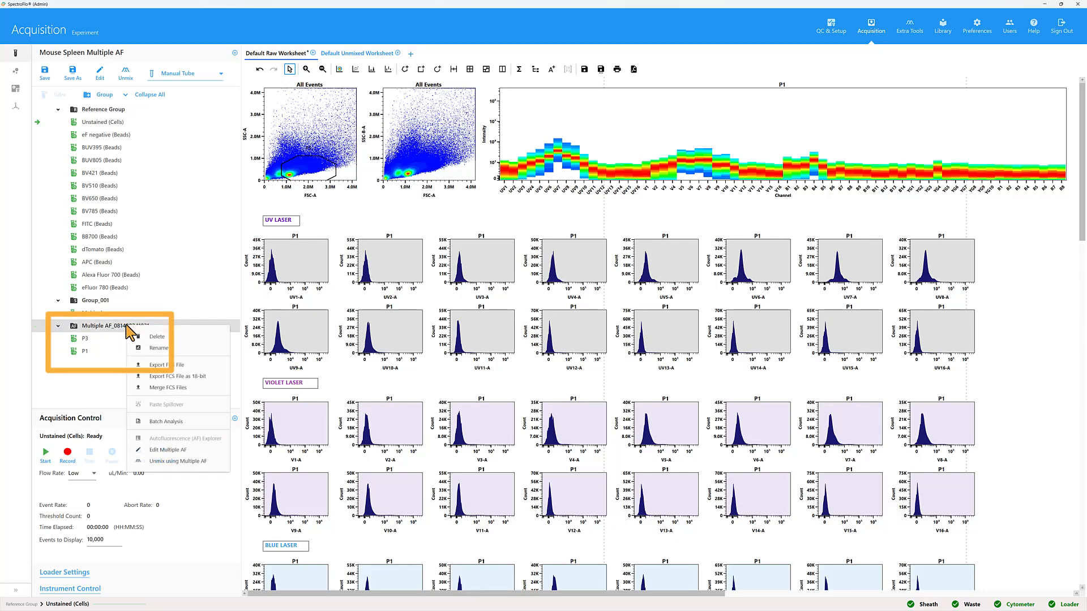
pyautogui.moveTo(178, 460)
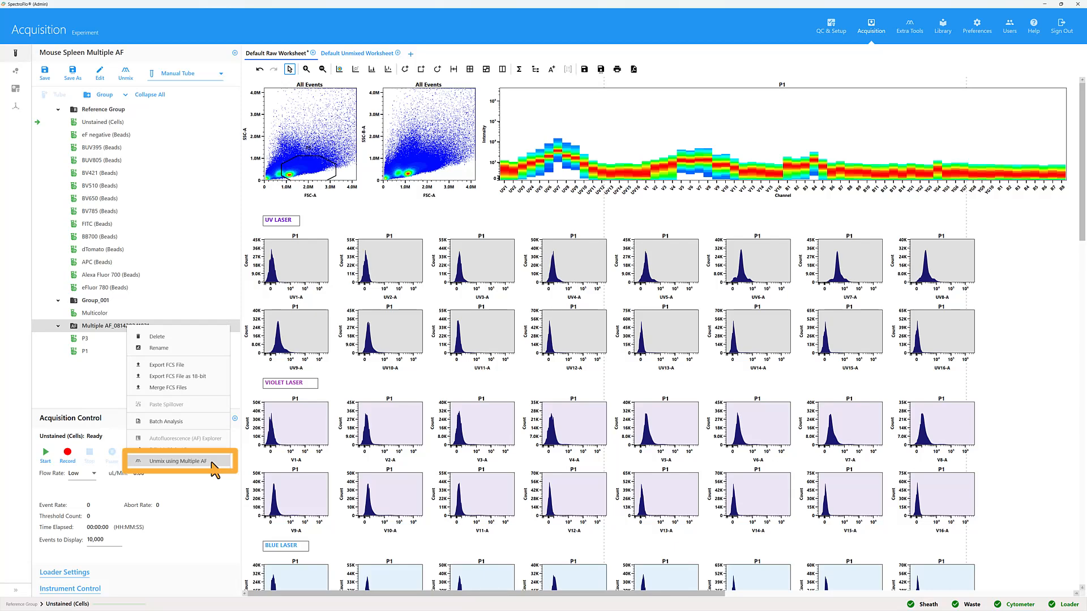
# Step: Unmix using Multiple AF and advance to Identify Positive/Negative Populations
pyautogui.click(179, 461)
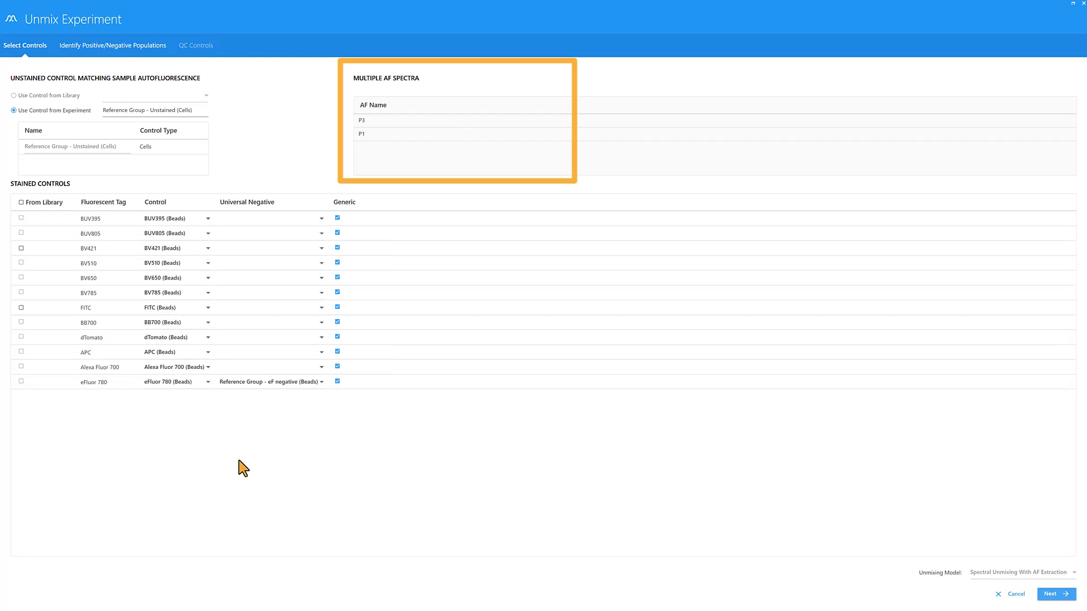
pyautogui.moveTo(897, 546)
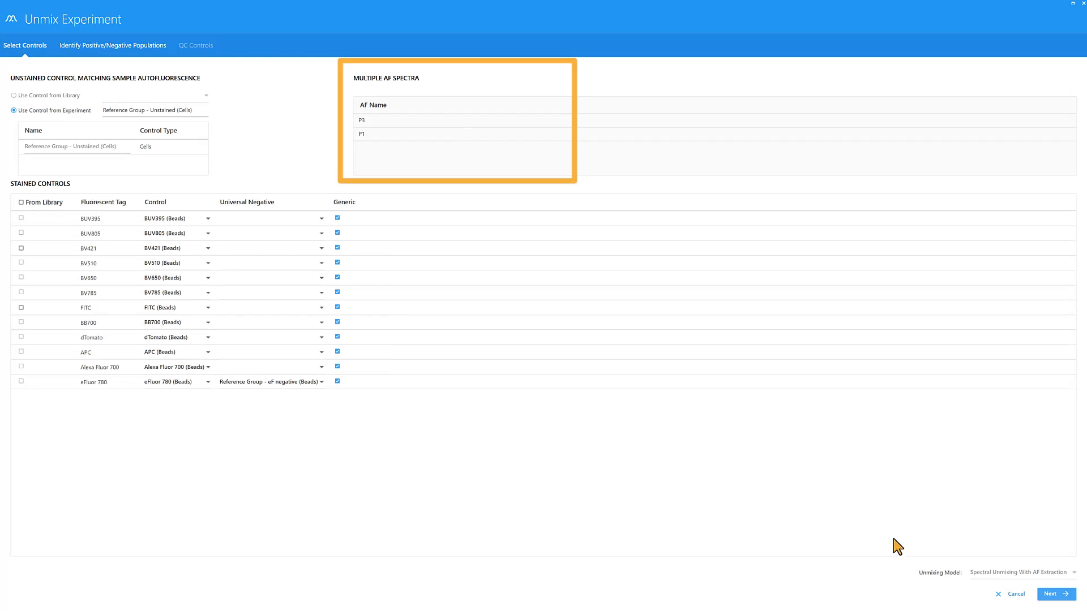
pyautogui.click(1050, 595)
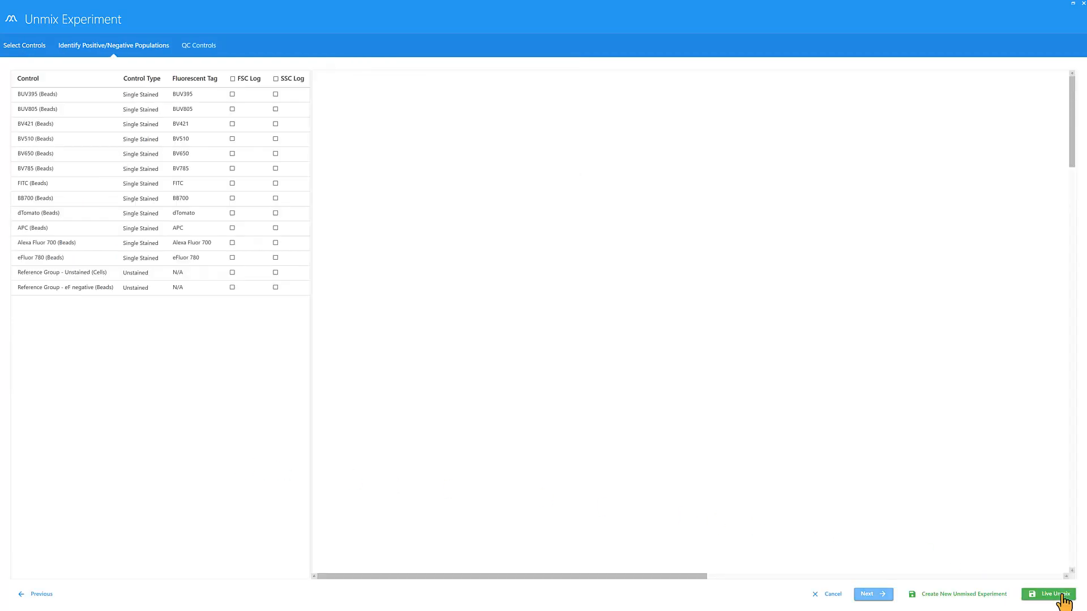
pyautogui.click(1055, 595)
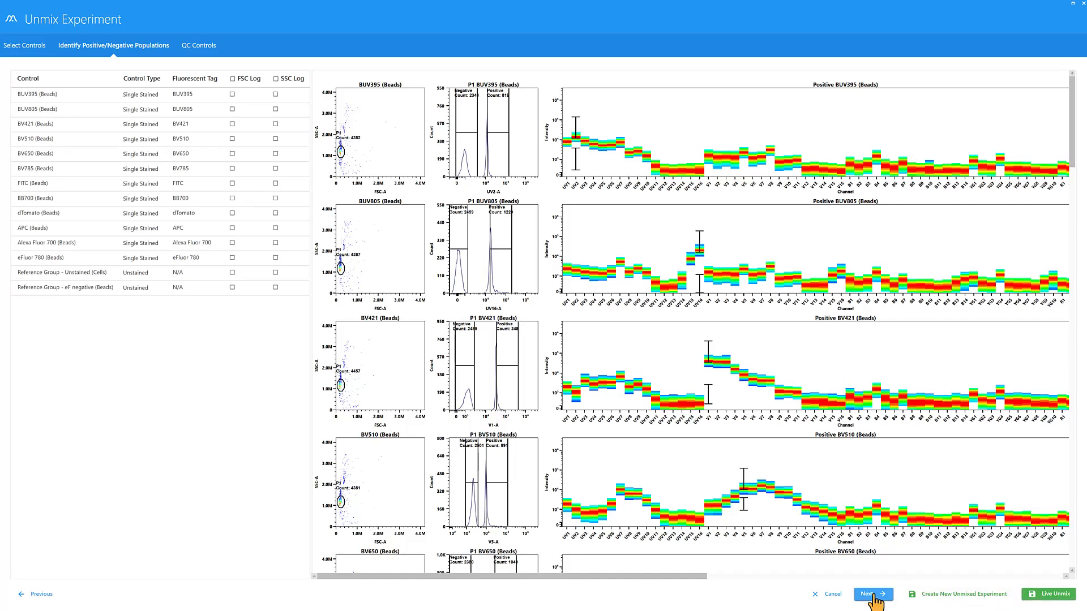
# Step: Advance to QC Controls and show the similarity matrix with index values (complexity 6.74)
pyautogui.click(872, 594)
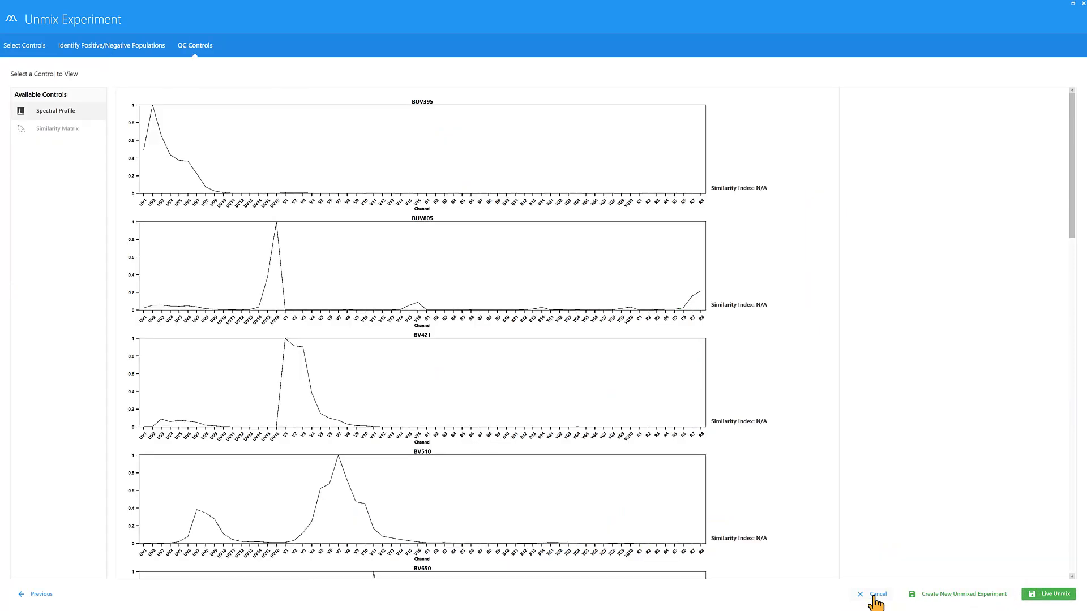
pyautogui.moveTo(485, 407)
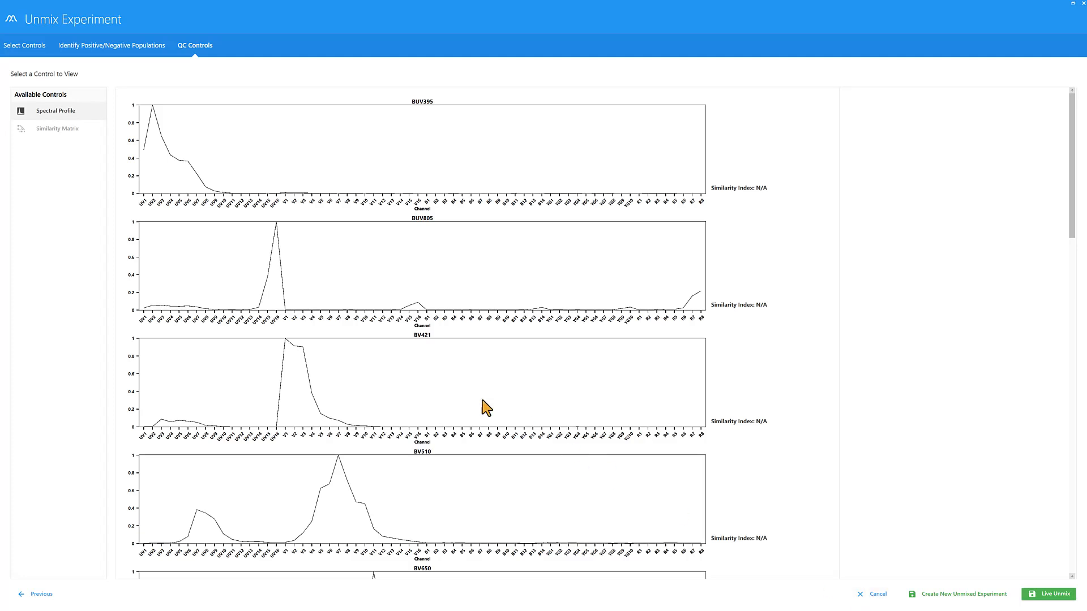
pyautogui.click(56, 128)
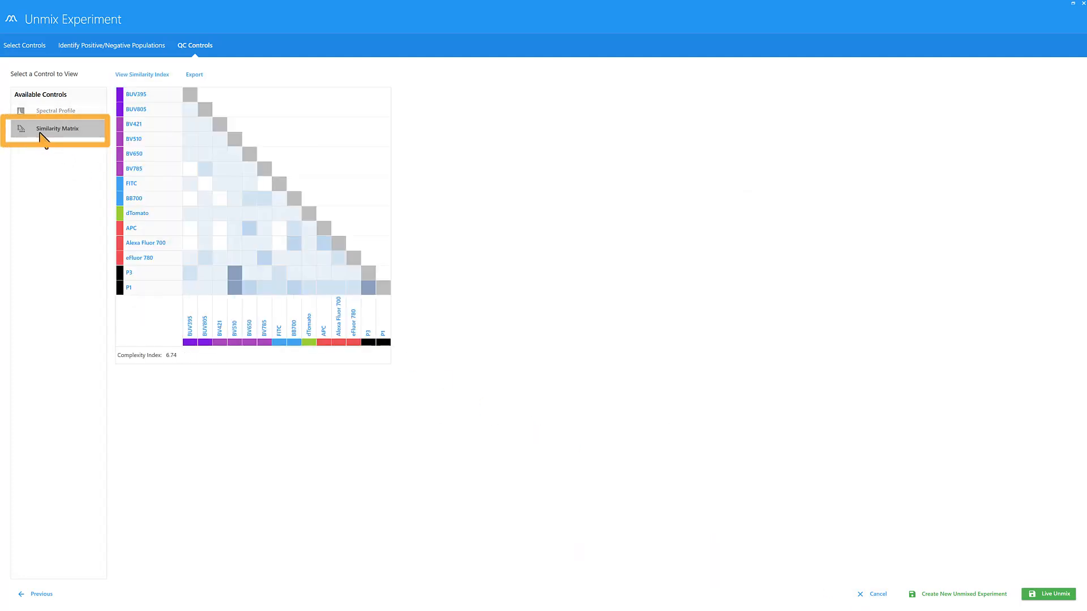
pyautogui.click(142, 75)
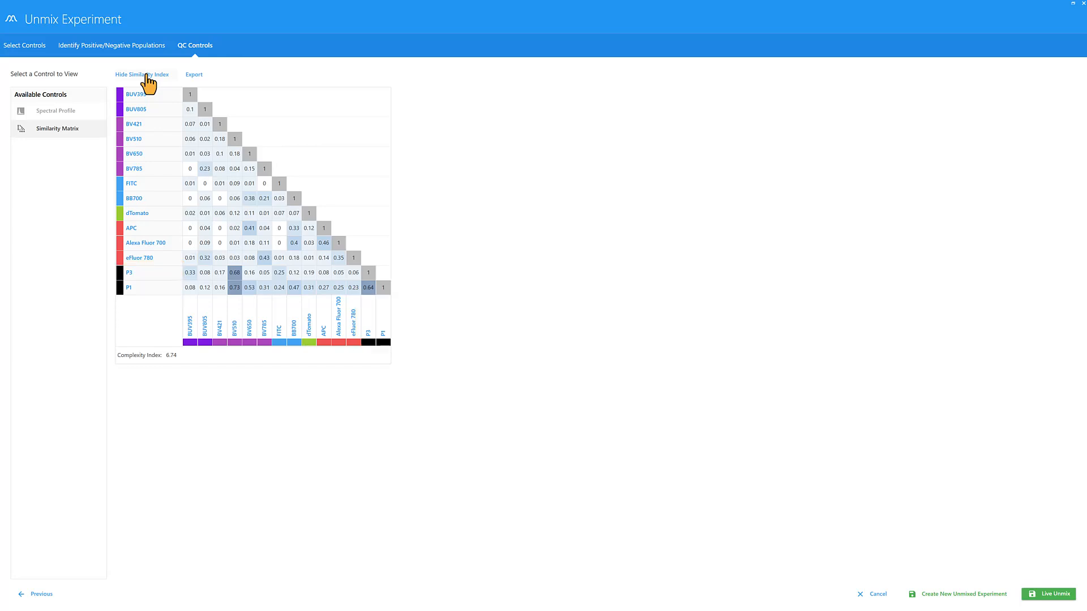
pyautogui.moveTo(1049, 595)
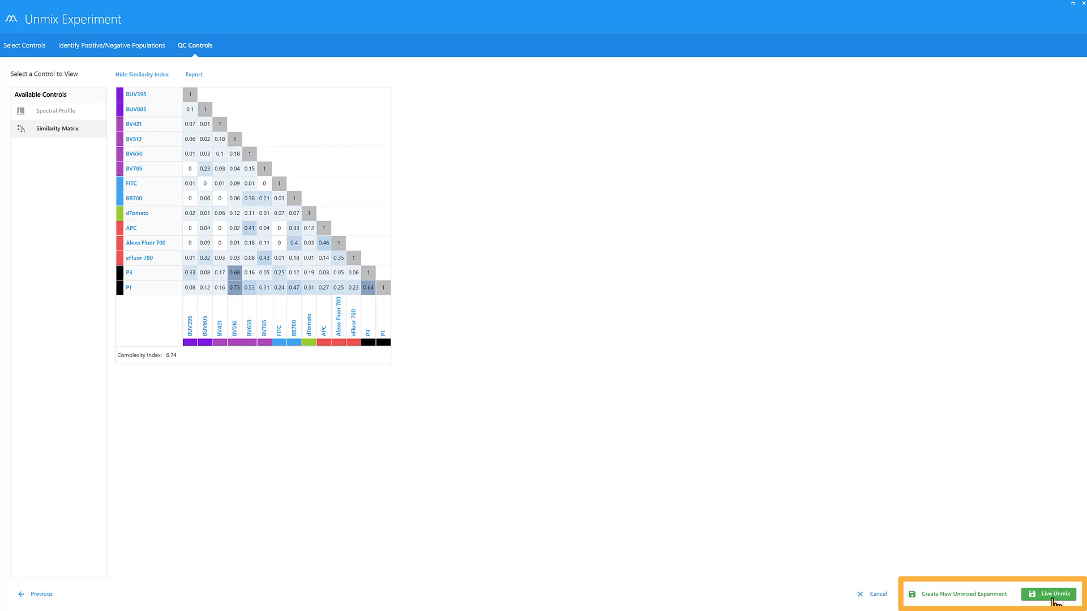
# Step: Run Live Unmix with the P3 and P1 AF signatures and return to the Acquisition worksheet
pyautogui.click(1048, 594)
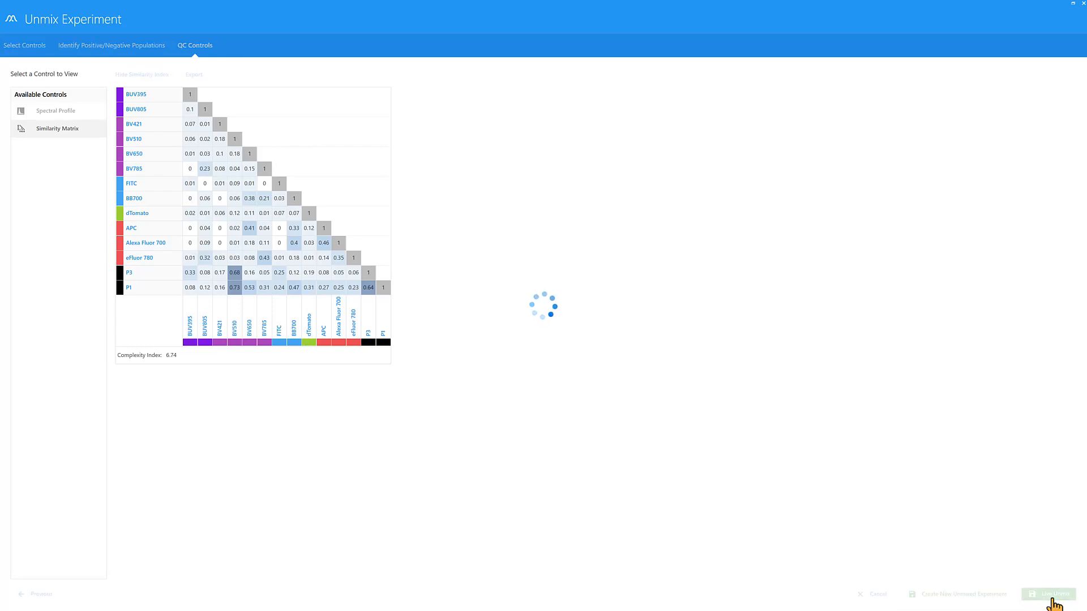
pyautogui.click(1049, 594)
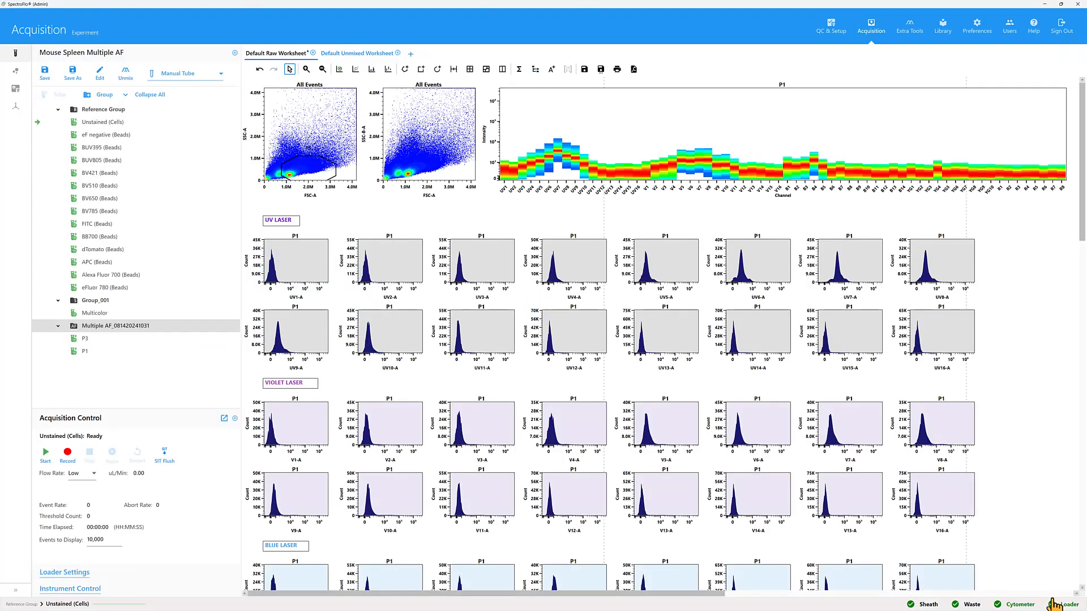
pyautogui.click(103, 122)
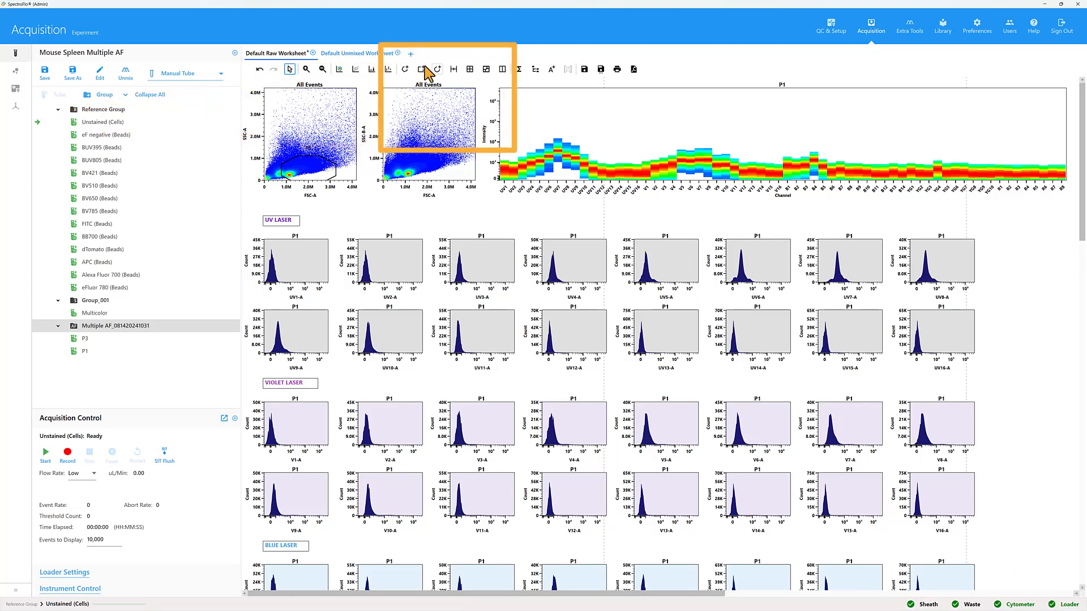
pyautogui.click(409, 55)
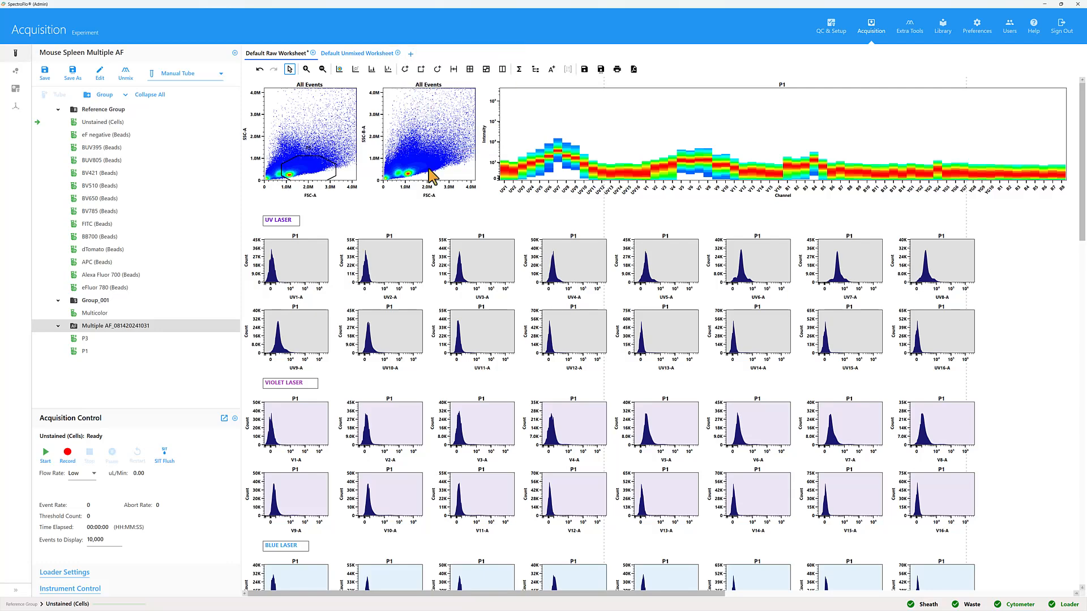
# Step: Add Worksheet_002 showing N×N unmixed fluorochrome plots beside the All Events scatter
pyautogui.click(409, 54)
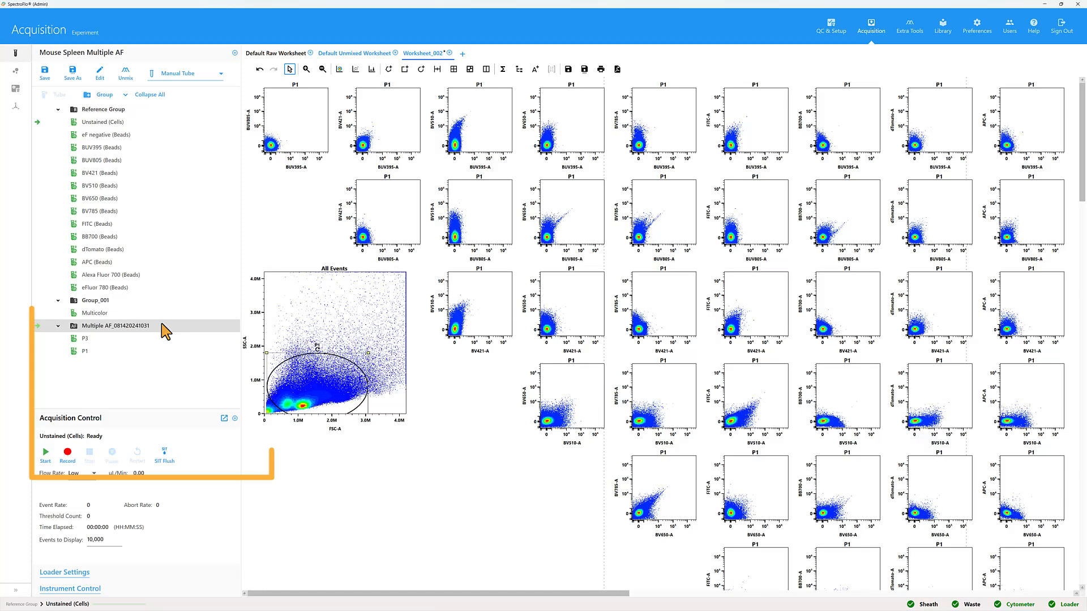
# Step: Reopen the Multiple AF group (P3, P1) in the Autofluorescence Editor via Edit Multiple AF
pyautogui.rightClick(117, 326)
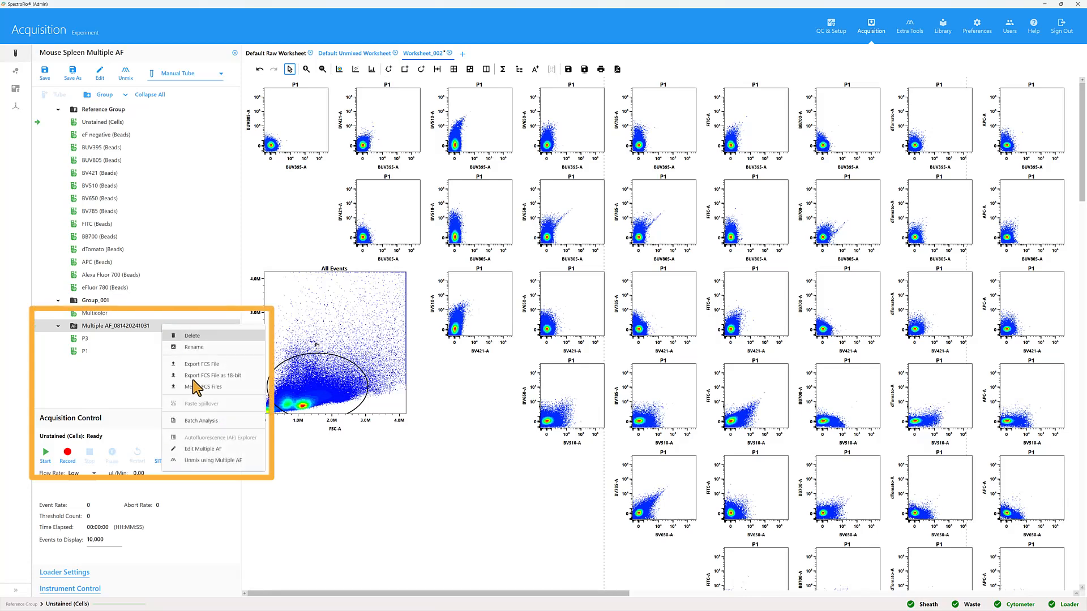
pyautogui.moveTo(229, 450)
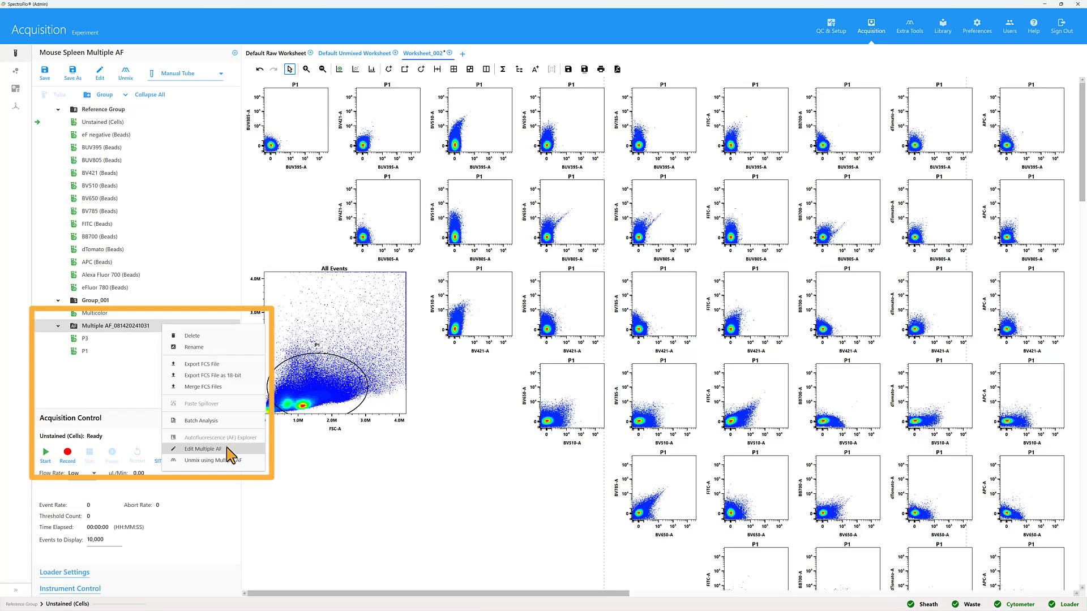
pyautogui.click(205, 449)
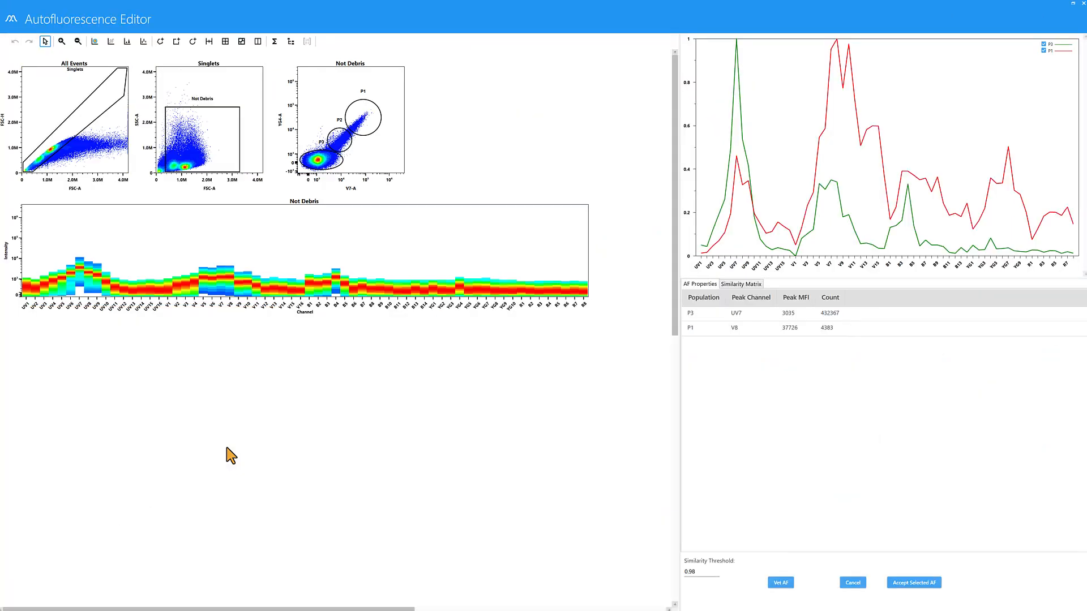